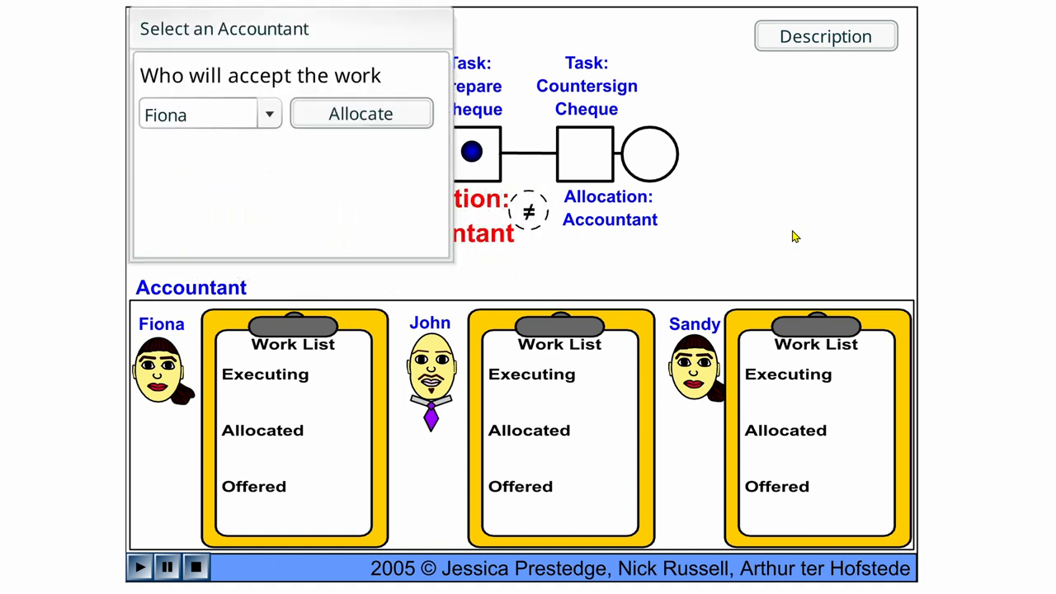
{"action": "mouse_move", "coordinate": [563, 424]}
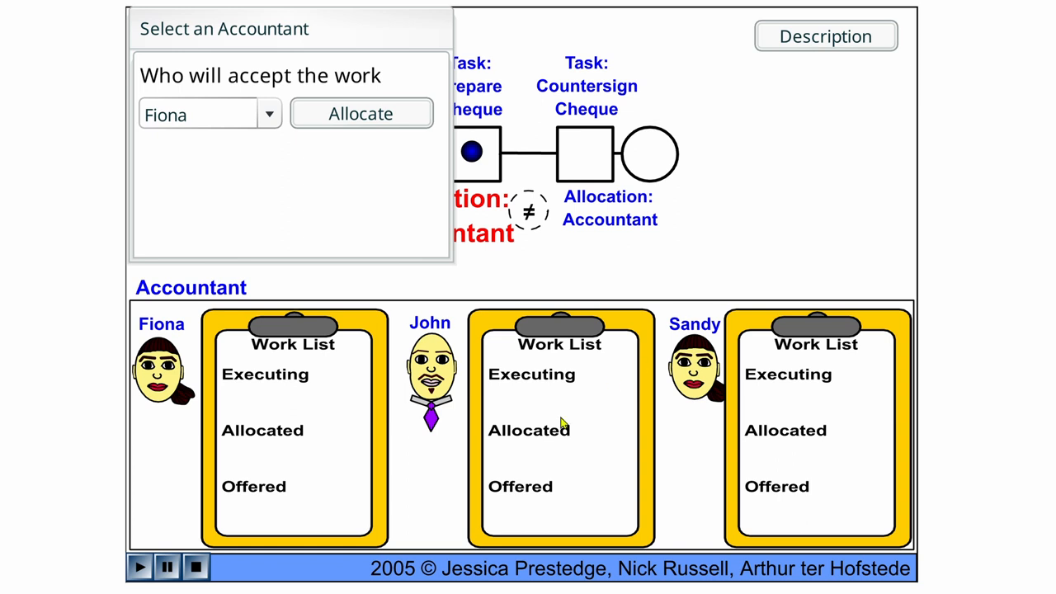
{"action": "mouse_move", "coordinate": [792, 473]}
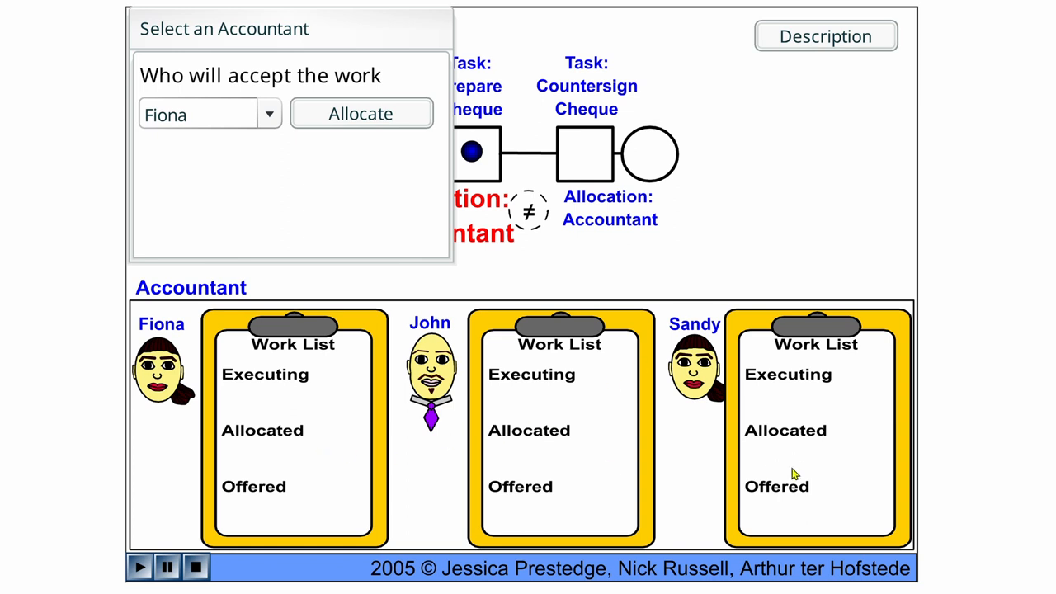
Step: Allocate Prepare Cheque to John, the middle accountant, and complete it in his work list
{"action": "left_click", "coordinate": [269, 114]}
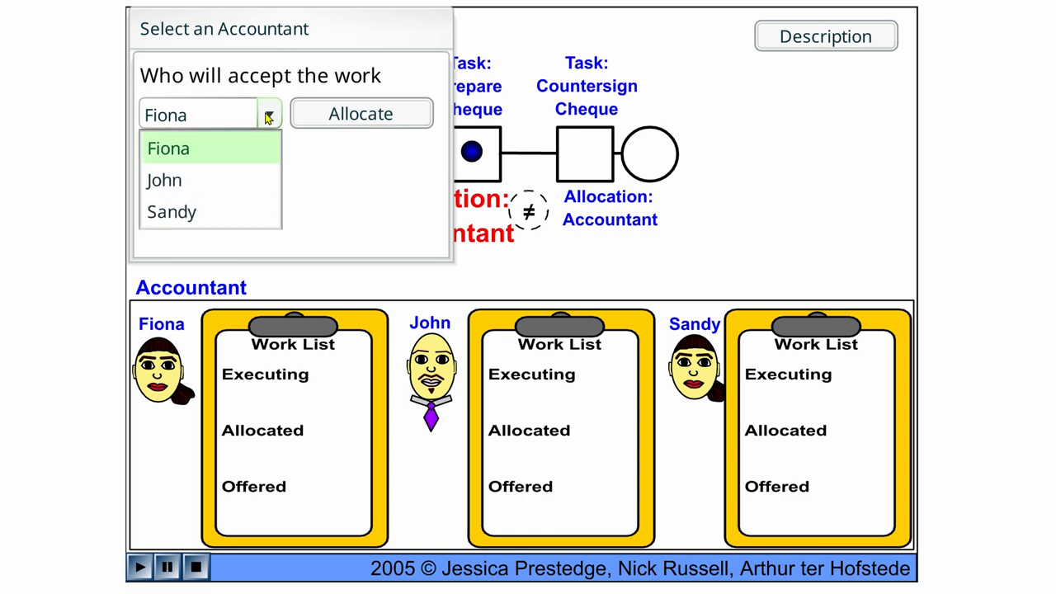
{"action": "left_click", "coordinate": [164, 180]}
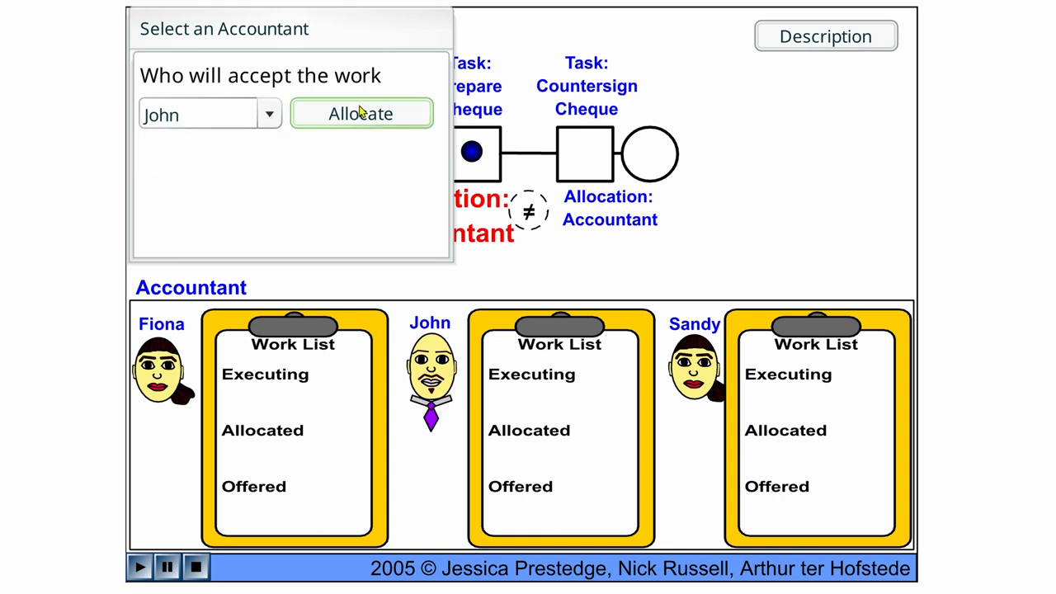
{"action": "left_click", "coordinate": [360, 114]}
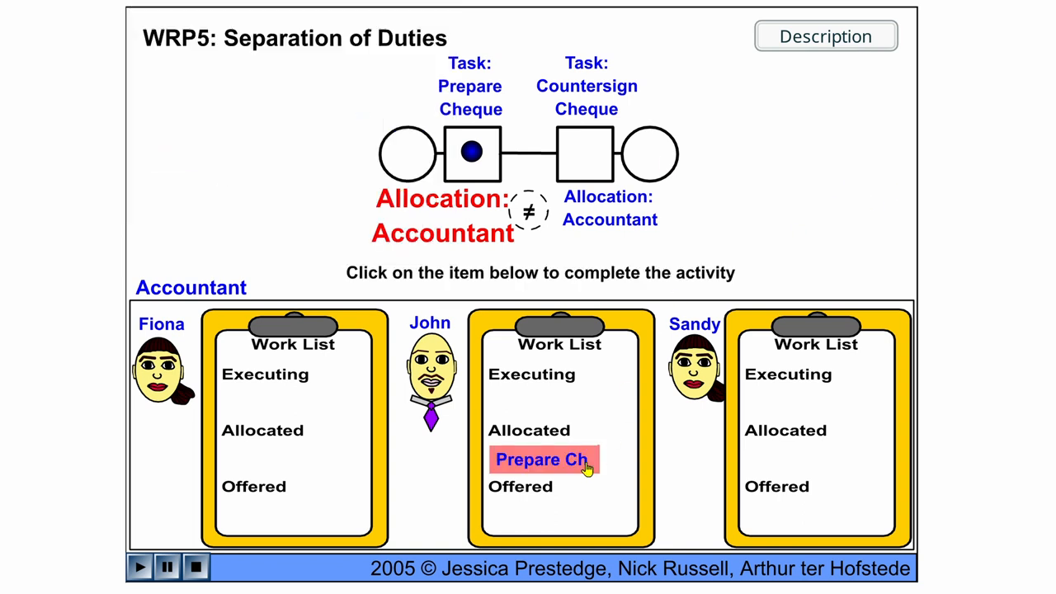
{"action": "left_click", "coordinate": [542, 460]}
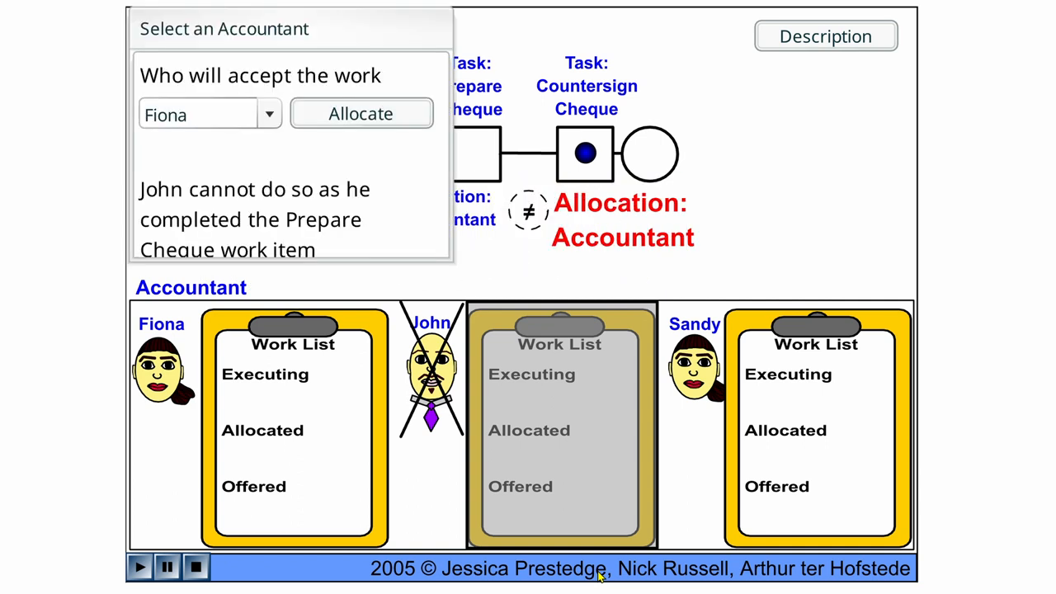
Step: Allocate Countersign Cheque to Fiona, the left accountant, and complete it from her work list
{"action": "left_click", "coordinate": [269, 114]}
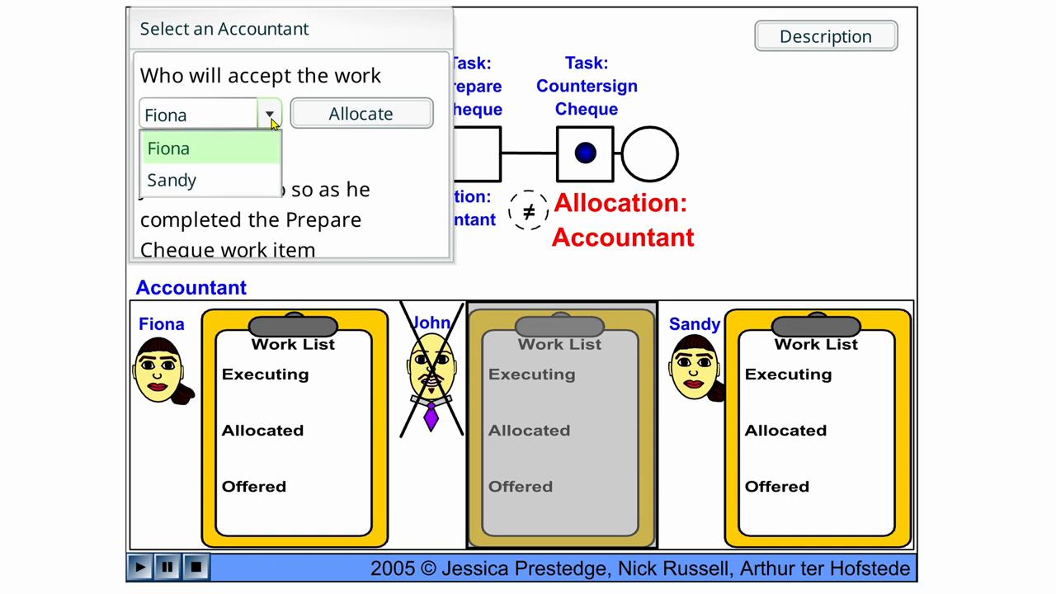
{"action": "left_click", "coordinate": [169, 148]}
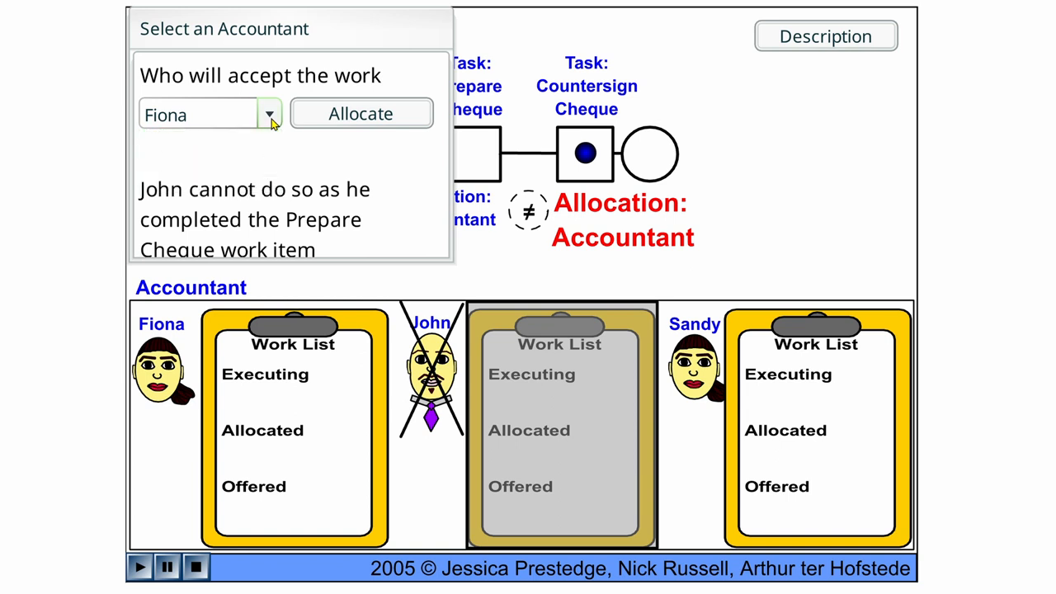
{"action": "mouse_move", "coordinate": [290, 115]}
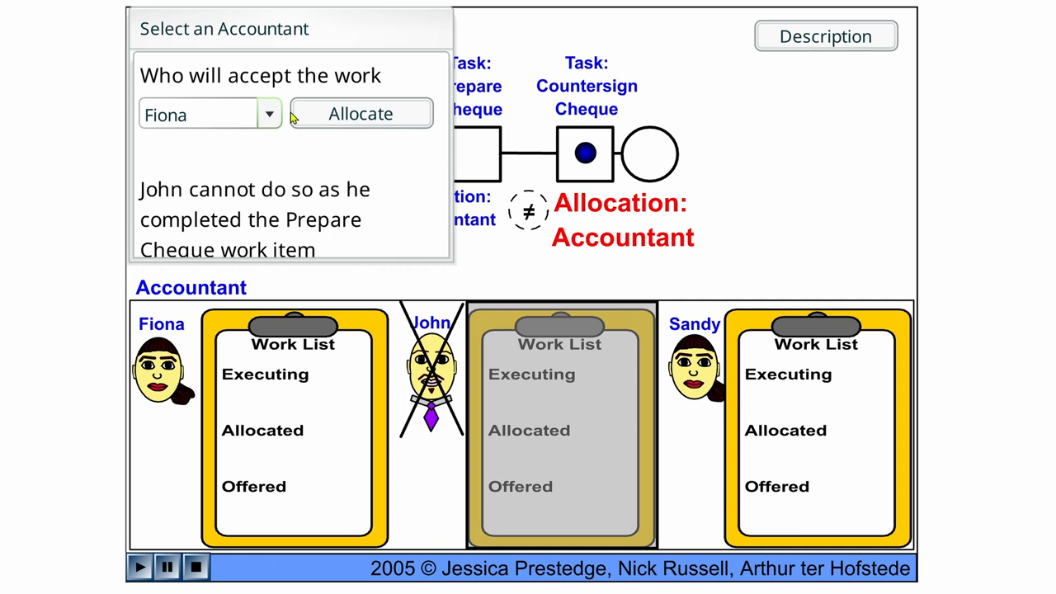
{"action": "left_click", "coordinate": [361, 114]}
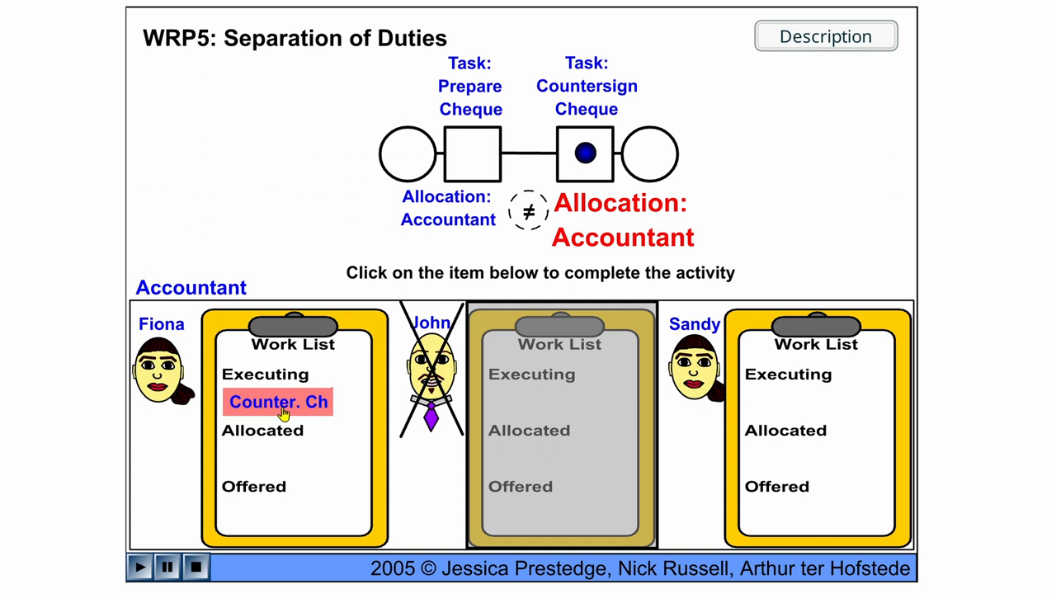
{"action": "left_click", "coordinate": [278, 402]}
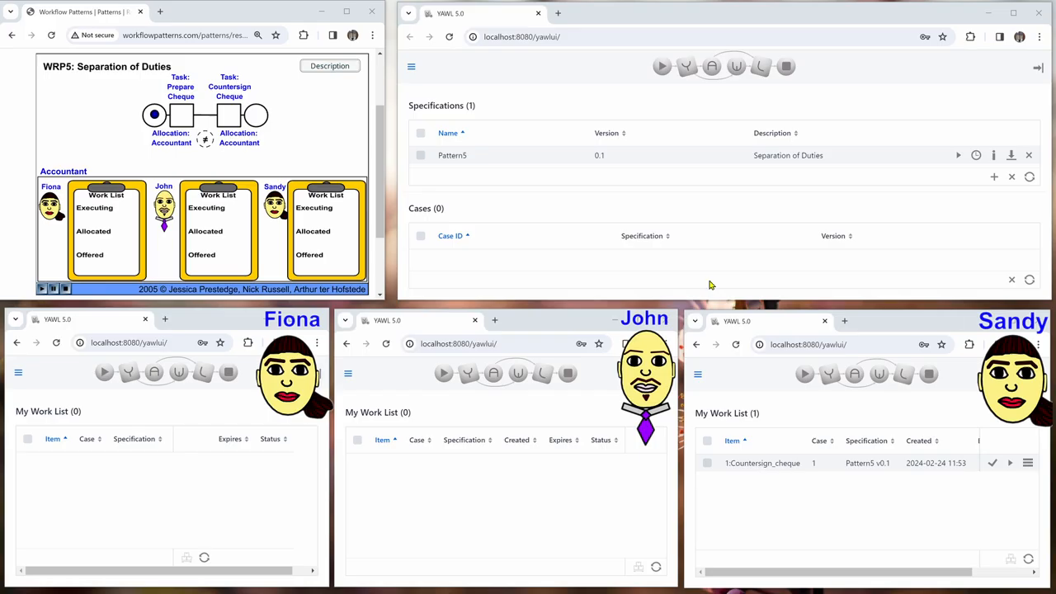
{"action": "mouse_move", "coordinate": [61, 123]}
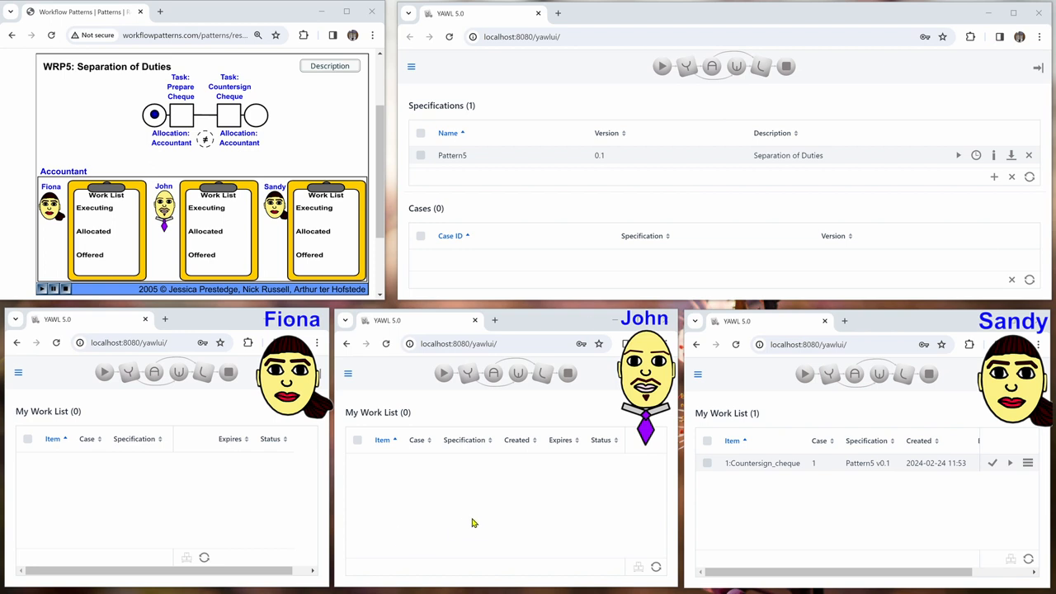
{"action": "mouse_move", "coordinate": [198, 524]}
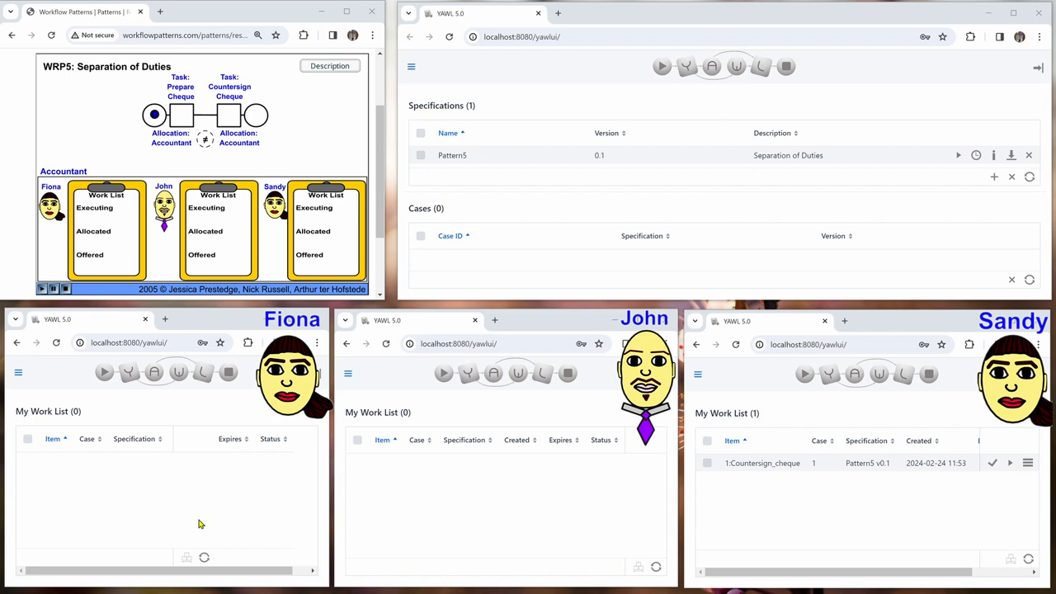
{"action": "mouse_move", "coordinate": [443, 525]}
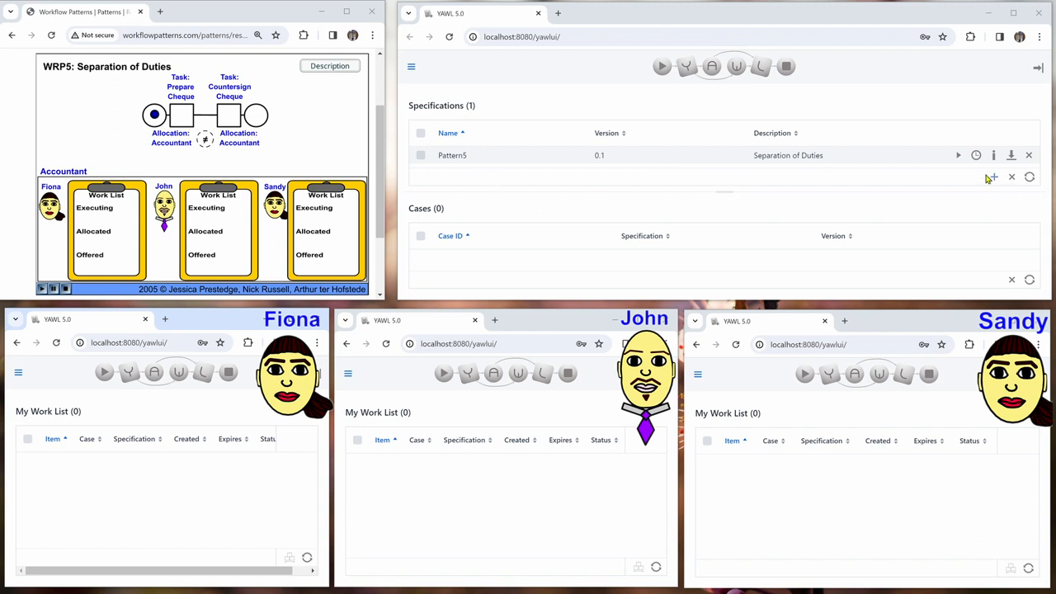
Step: Launch case 2 of Pattern5 and view its Prepare_cheque item in the Admin Worklist
{"action": "left_click", "coordinate": [958, 155]}
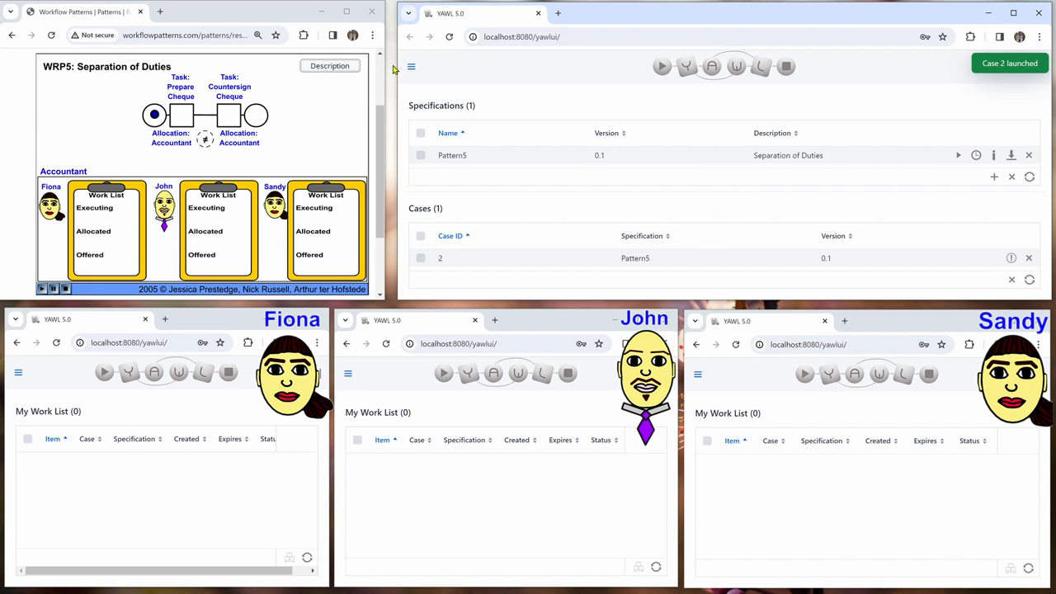
{"action": "left_click", "coordinate": [411, 66]}
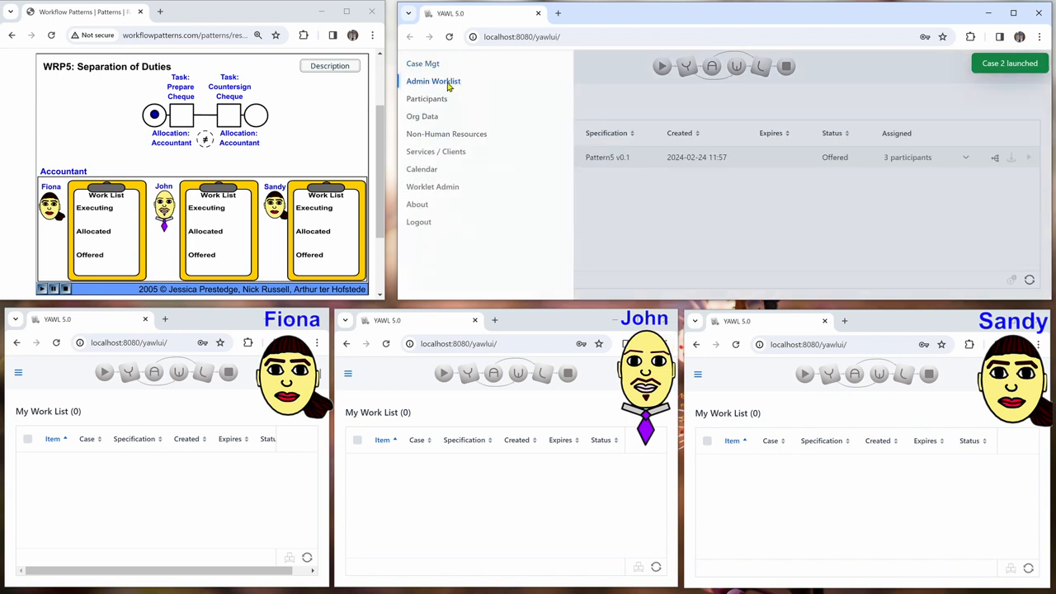
{"action": "left_click", "coordinate": [433, 81]}
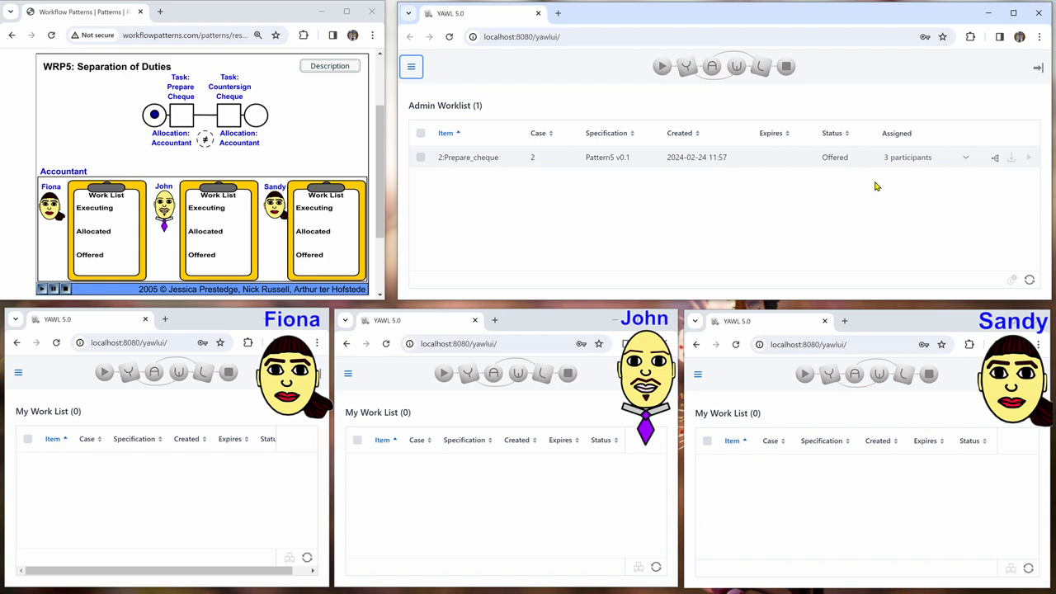
{"action": "left_click", "coordinate": [966, 156]}
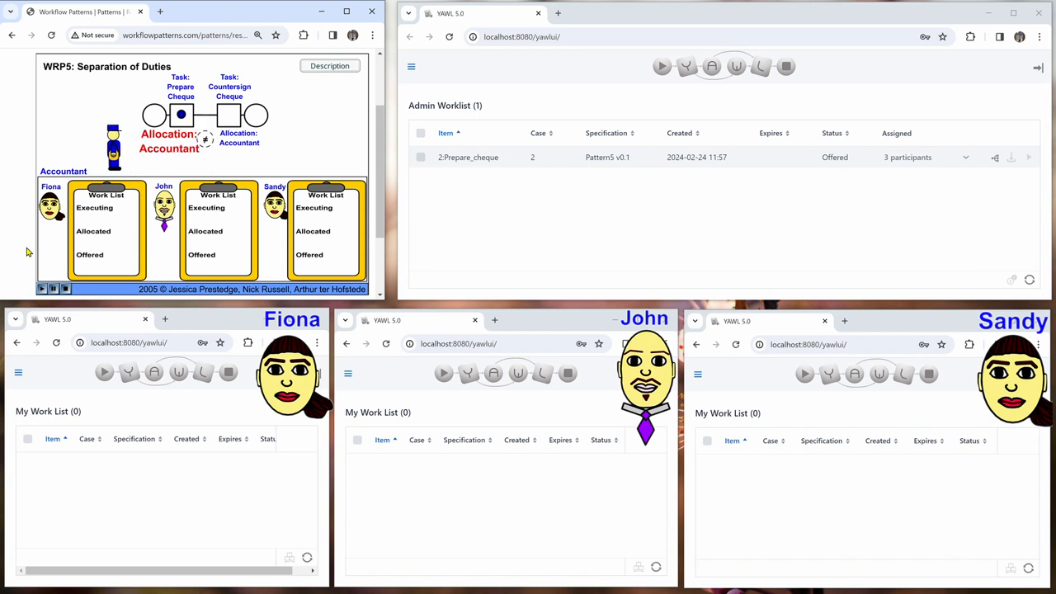
Step: In the animation, allocate Prepare Cheque to John, the second accountant
{"action": "left_click", "coordinate": [113, 149]}
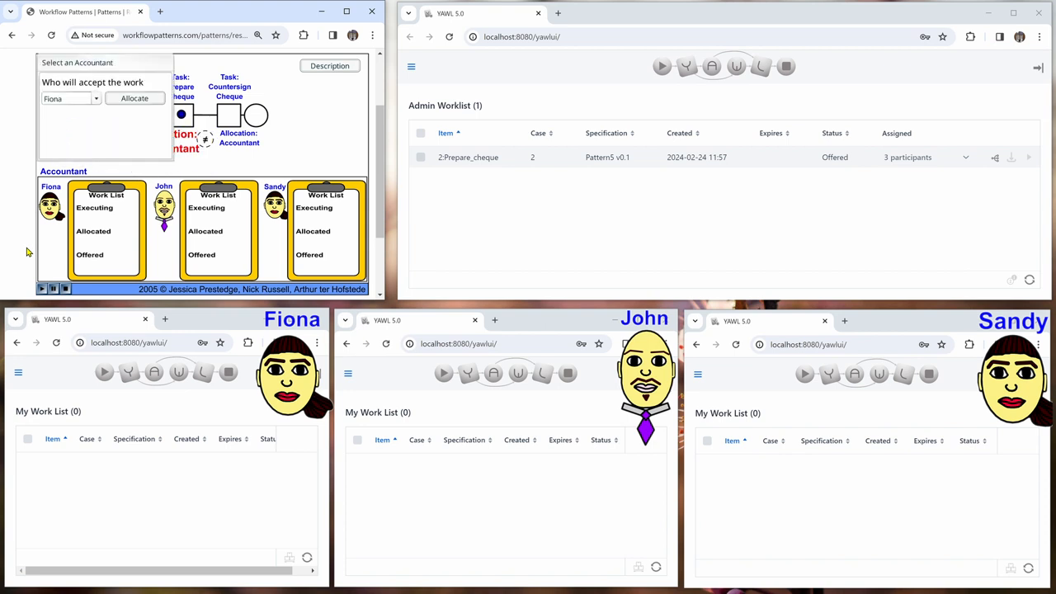
{"action": "left_click", "coordinate": [95, 98]}
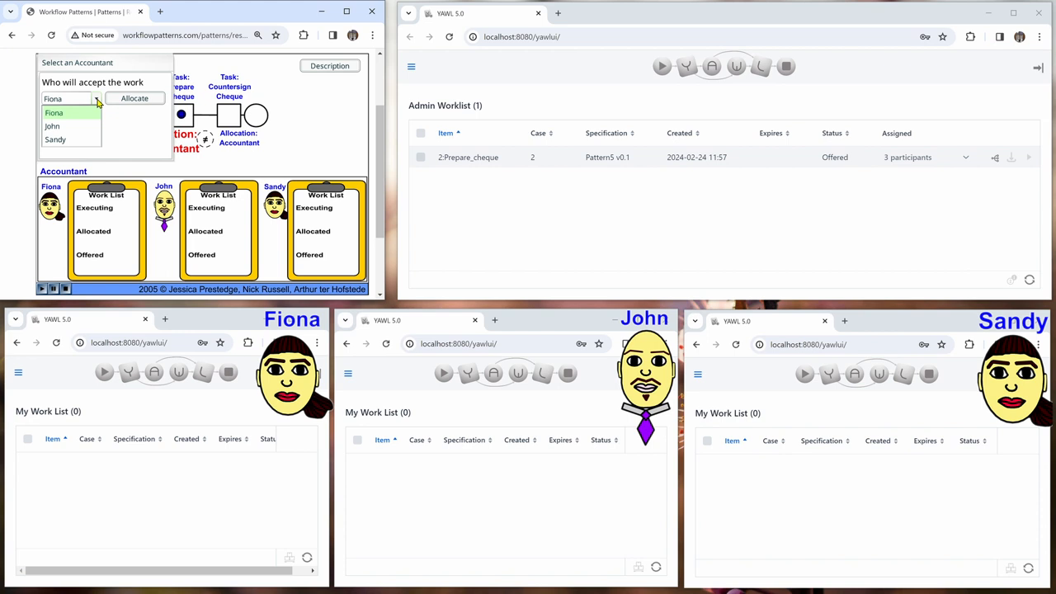
{"action": "left_click", "coordinate": [52, 126]}
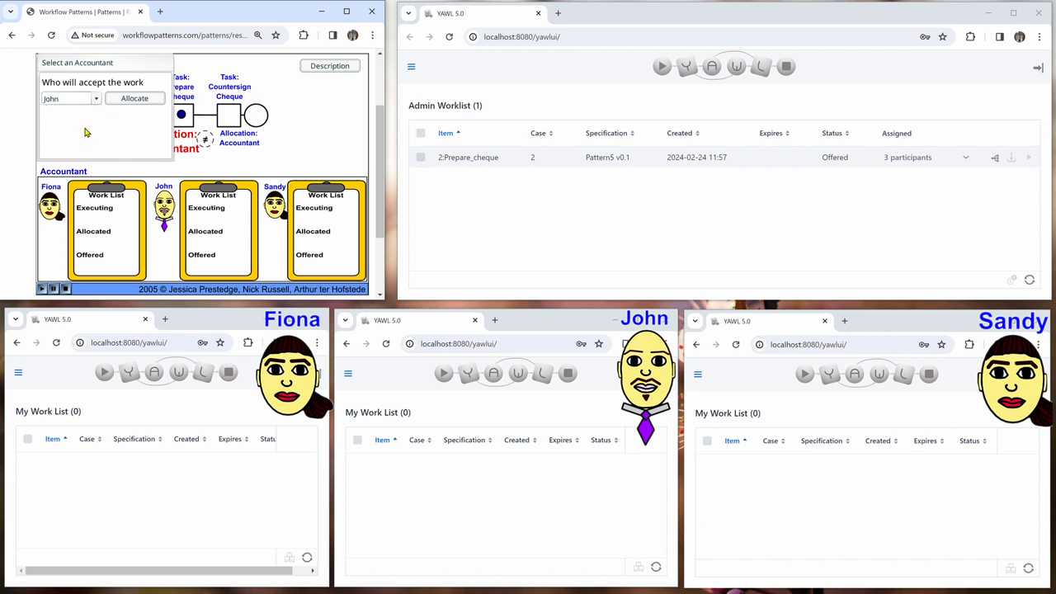
{"action": "left_click", "coordinate": [134, 98]}
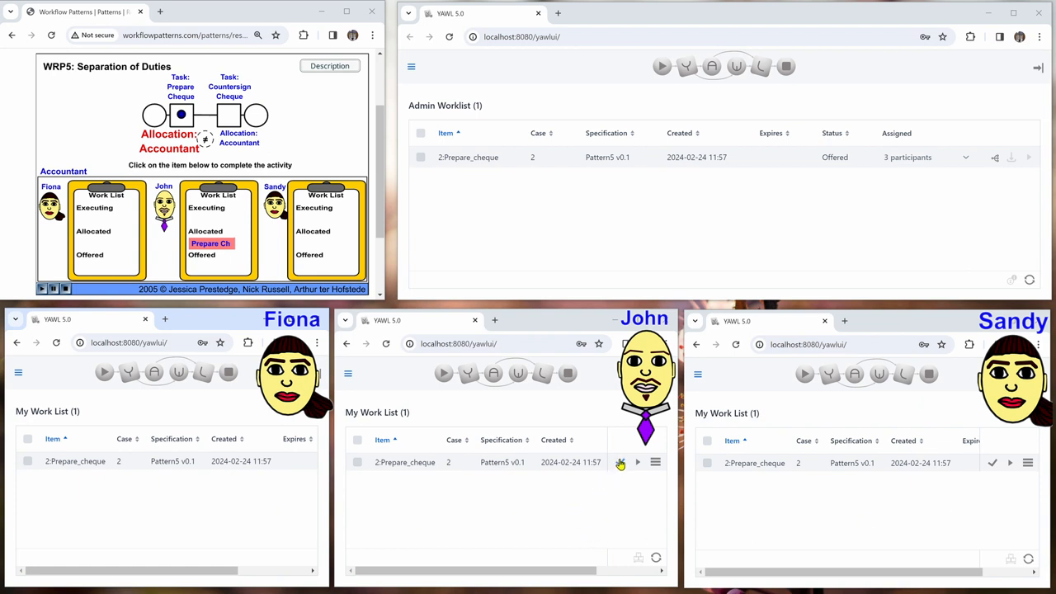
Step: Accept, start, edit and complete case 2's Prepare_cheque item in John's worklist
{"action": "left_click", "coordinate": [620, 462]}
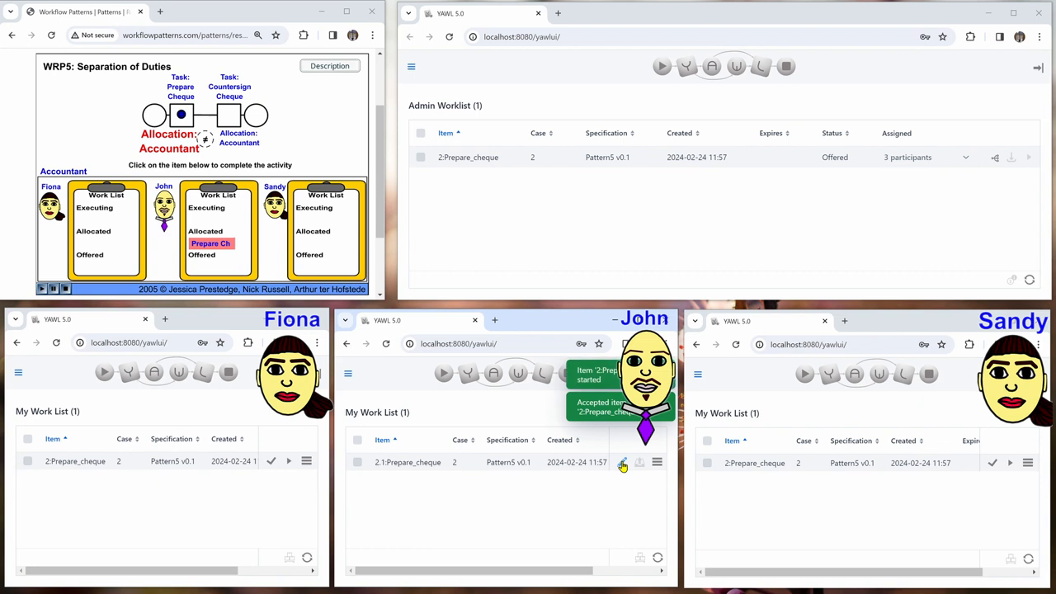
{"action": "left_click", "coordinate": [623, 462]}
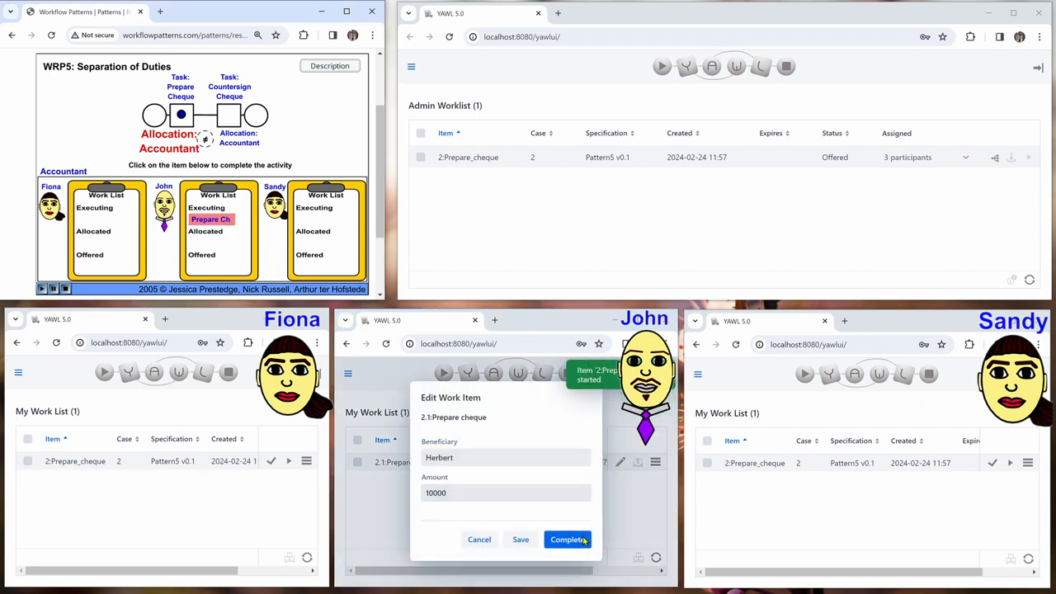
{"action": "left_click", "coordinate": [567, 539]}
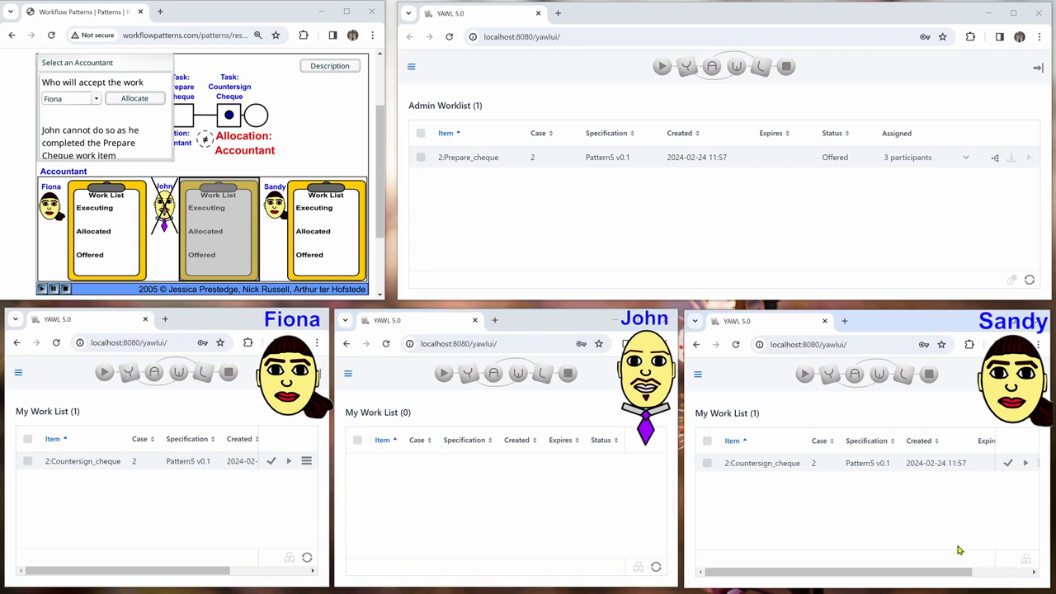
{"action": "mouse_move", "coordinate": [1009, 562]}
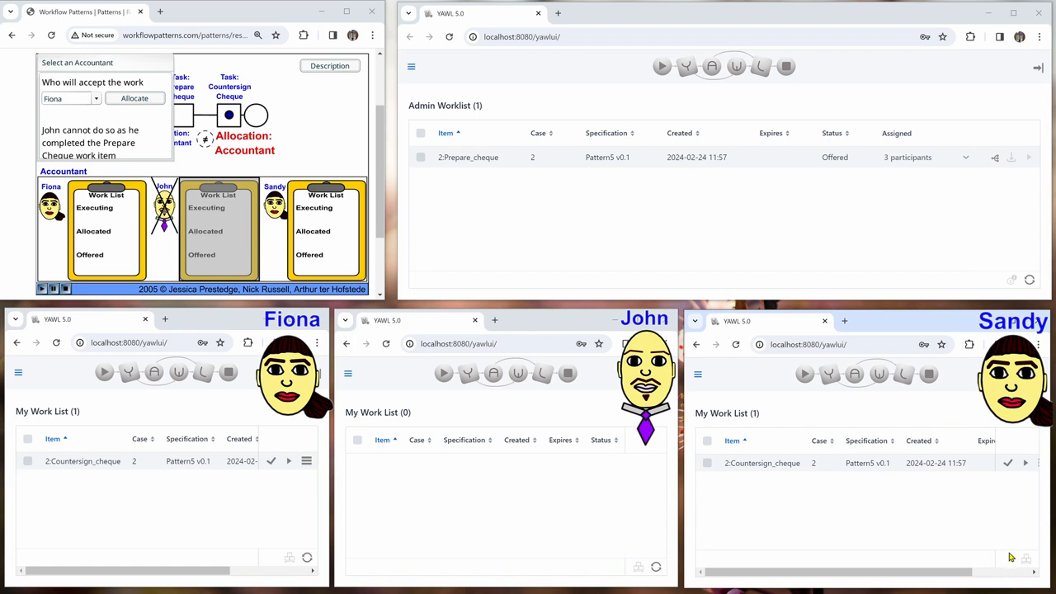
{"action": "mouse_move", "coordinate": [139, 272]}
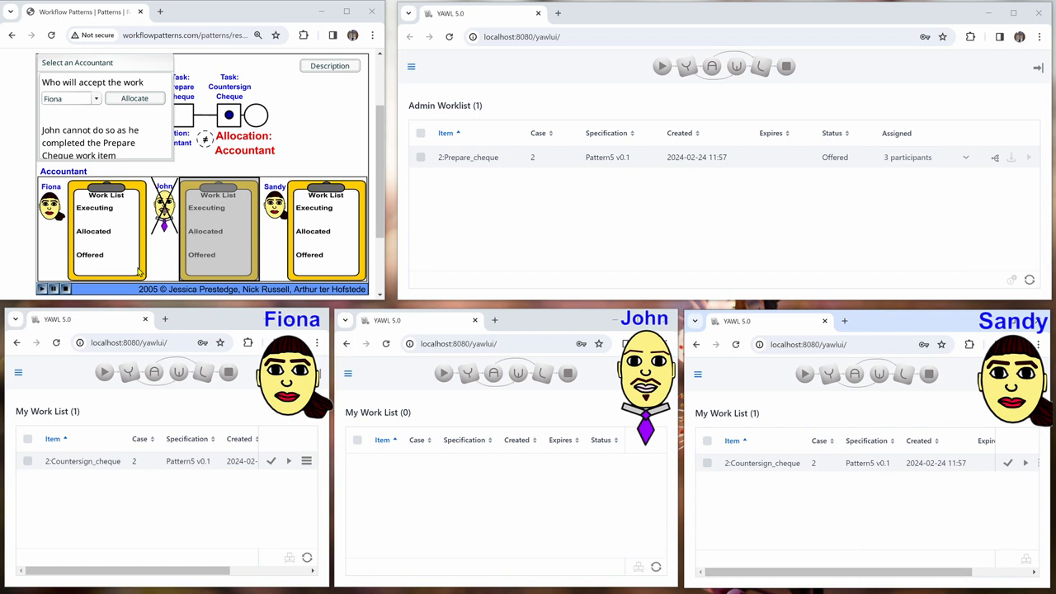
Step: Allocate Countersign Cheque to Fiona, then accept, start, edit and complete it
{"action": "left_click", "coordinate": [135, 98]}
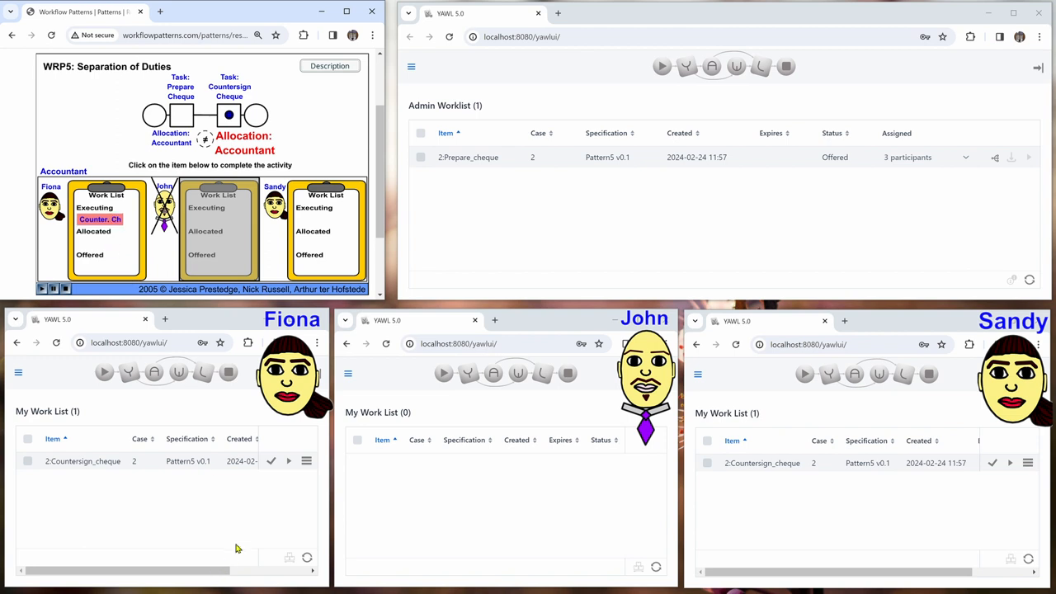
{"action": "left_click", "coordinate": [272, 460]}
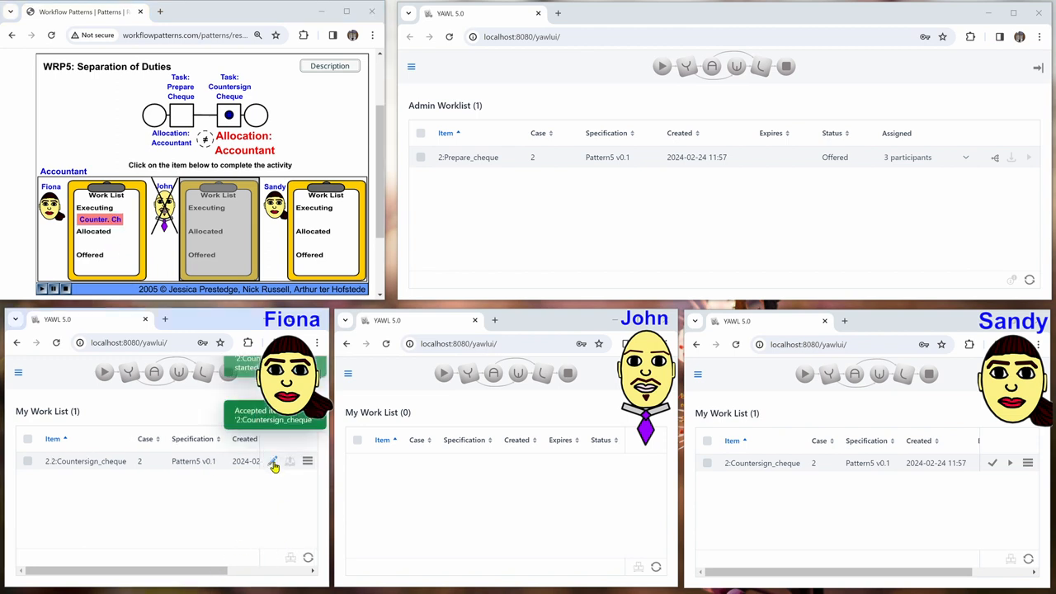
{"action": "left_click", "coordinate": [273, 461]}
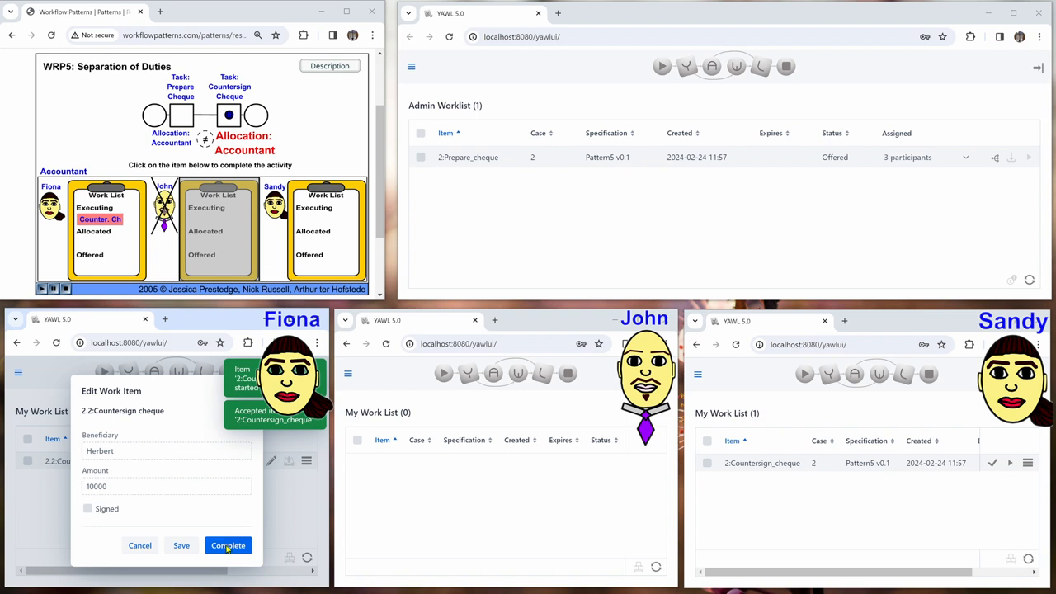
{"action": "left_click", "coordinate": [227, 545]}
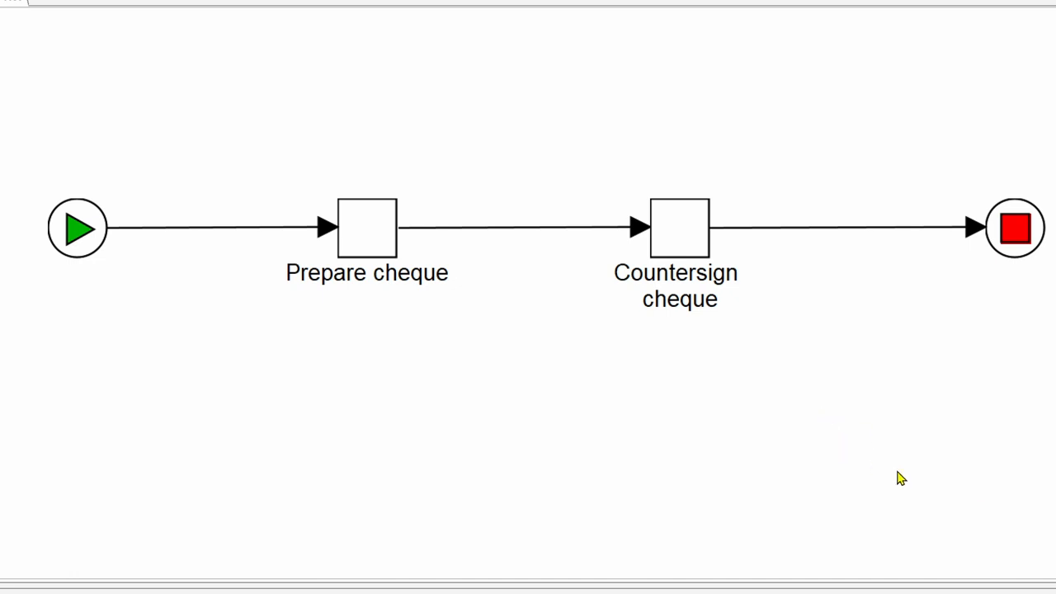
{"action": "mouse_move", "coordinate": [881, 512]}
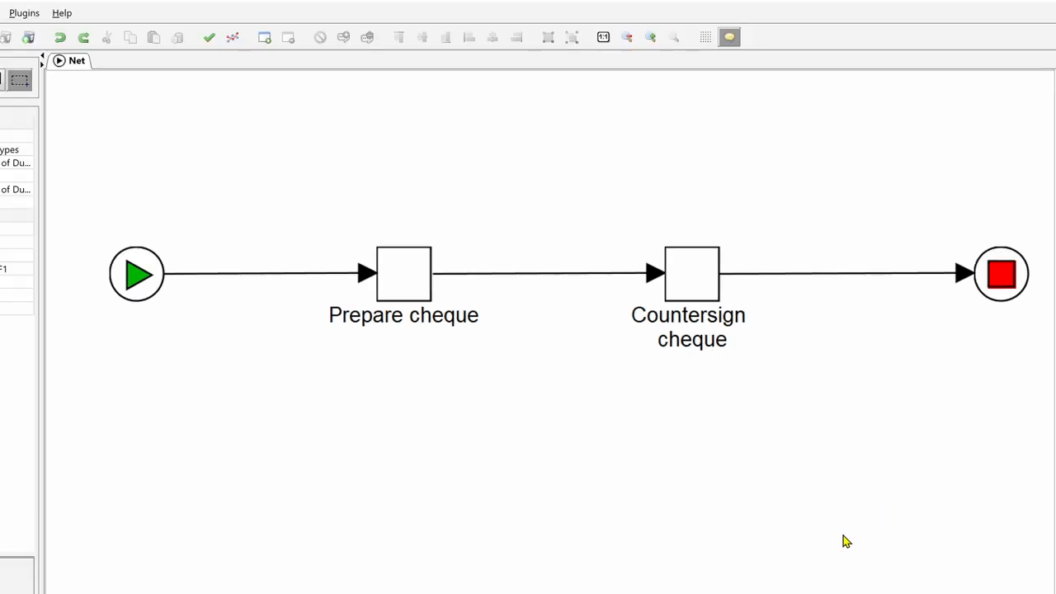
Step: Open the editor's Plugins menu to reach the Process Views options
{"action": "left_click", "coordinate": [24, 13]}
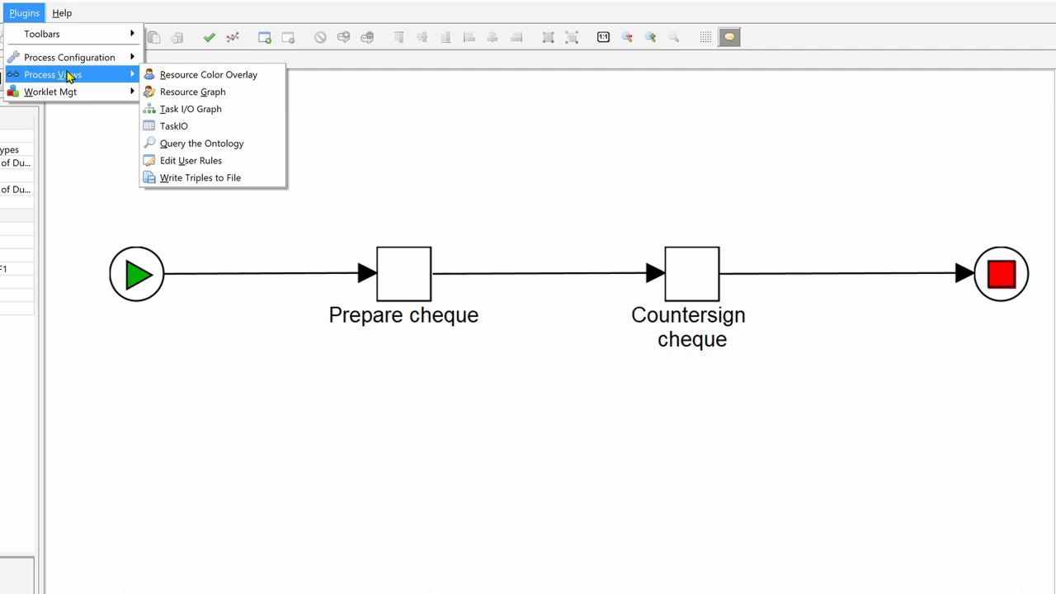
Step: Apply the Resource Color Overlay and enable Show Constraints on the cheque net
{"action": "left_click", "coordinate": [208, 74]}
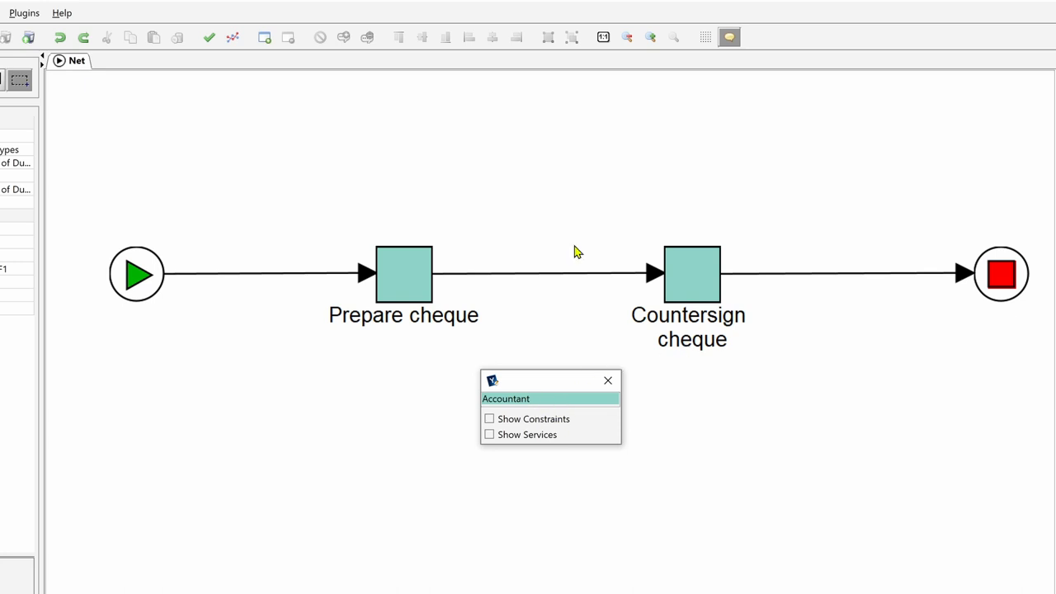
{"action": "mouse_move", "coordinate": [755, 377]}
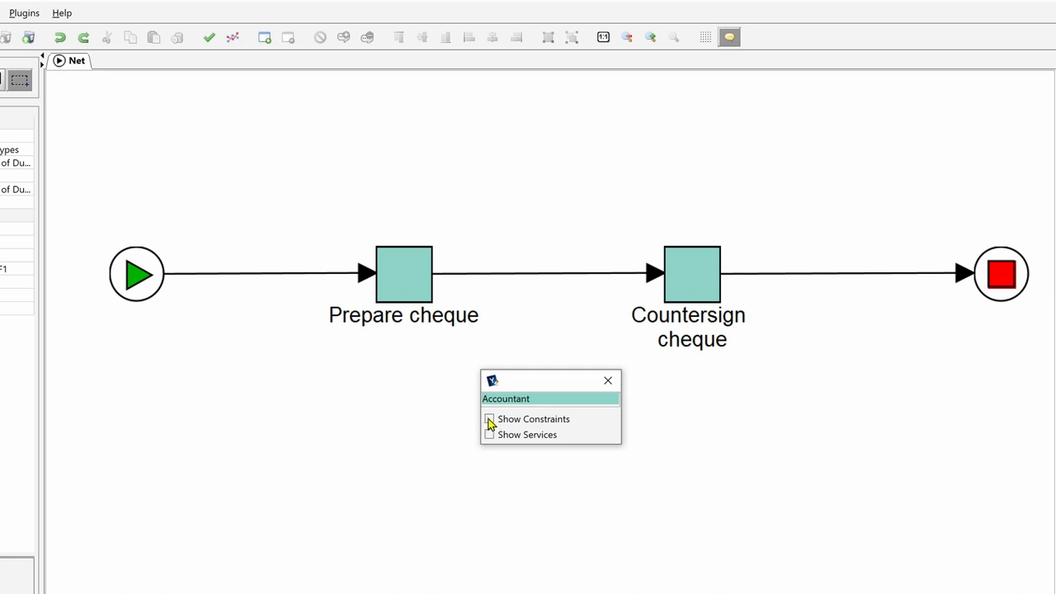
{"action": "left_click", "coordinate": [488, 419]}
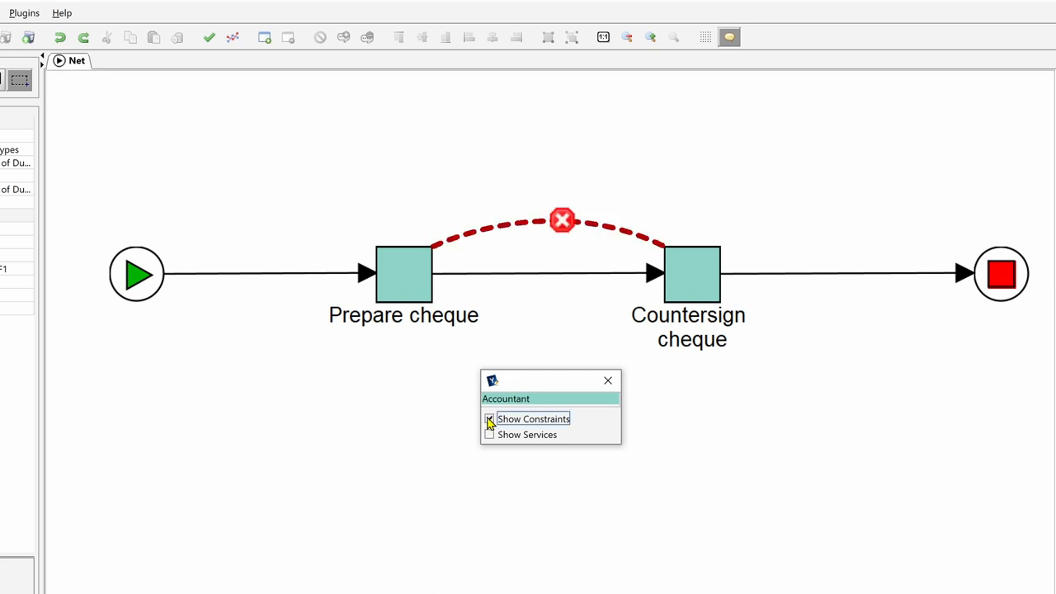
{"action": "left_click", "coordinate": [488, 418]}
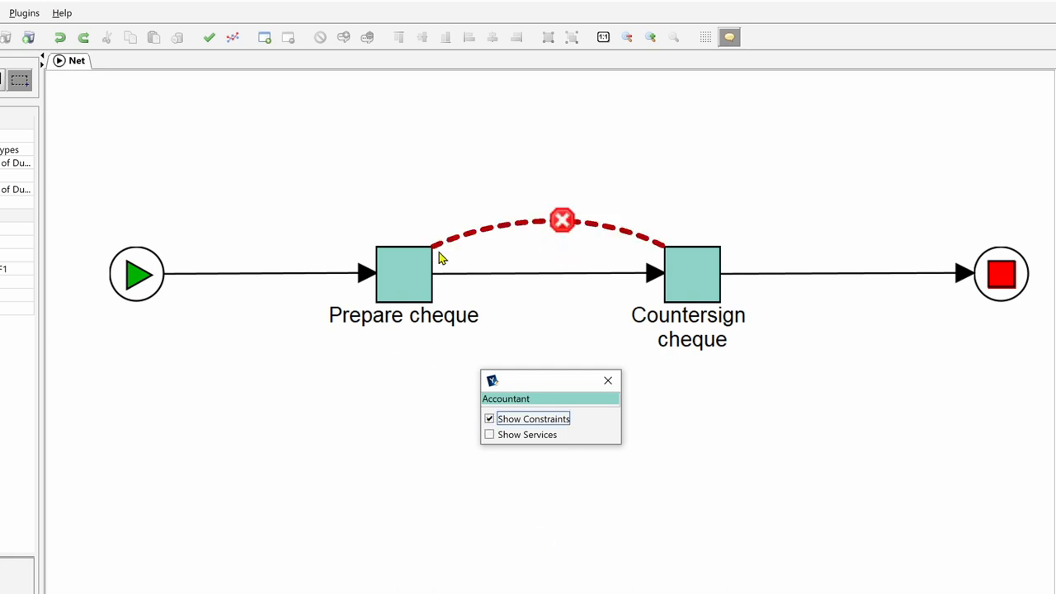
{"action": "mouse_move", "coordinate": [820, 412]}
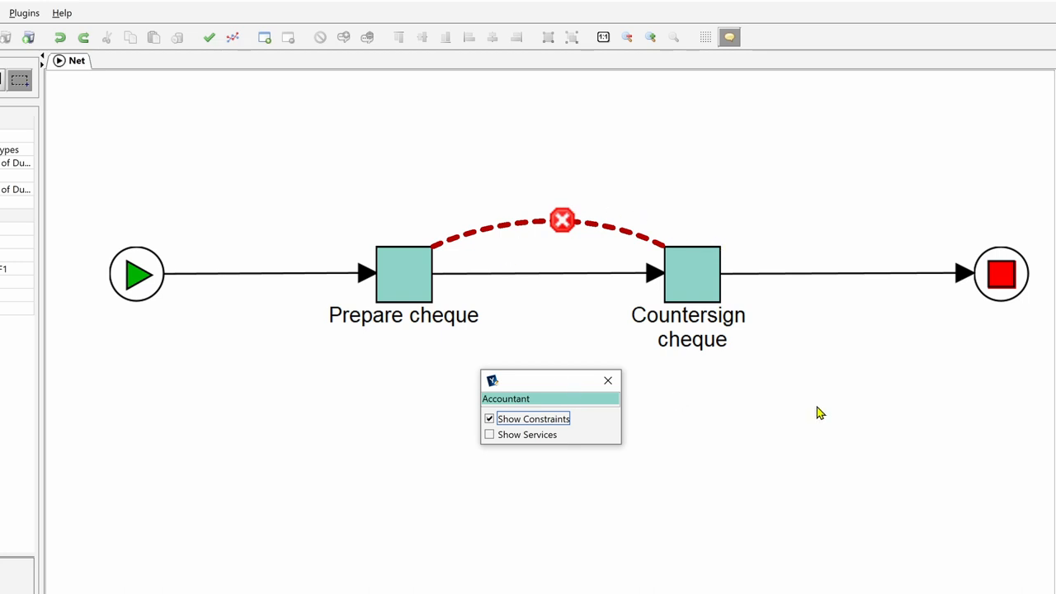